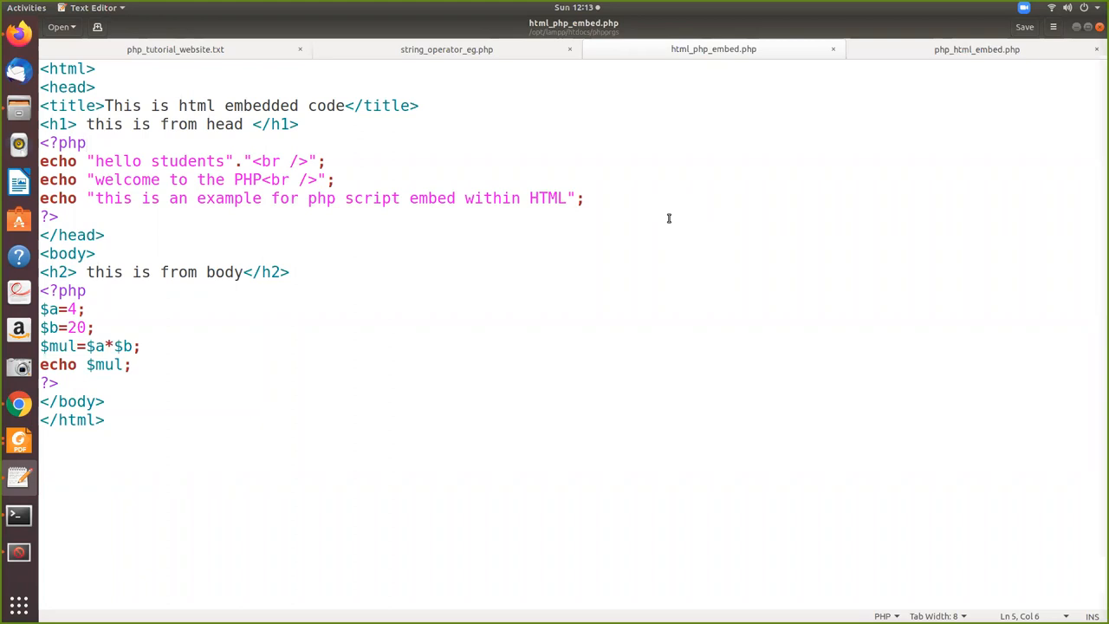
# Reload localhost/phpprgs/html_php_embed.php in Firefox so its rendered output ending in 80 appears.
pyautogui.click(87, 142)
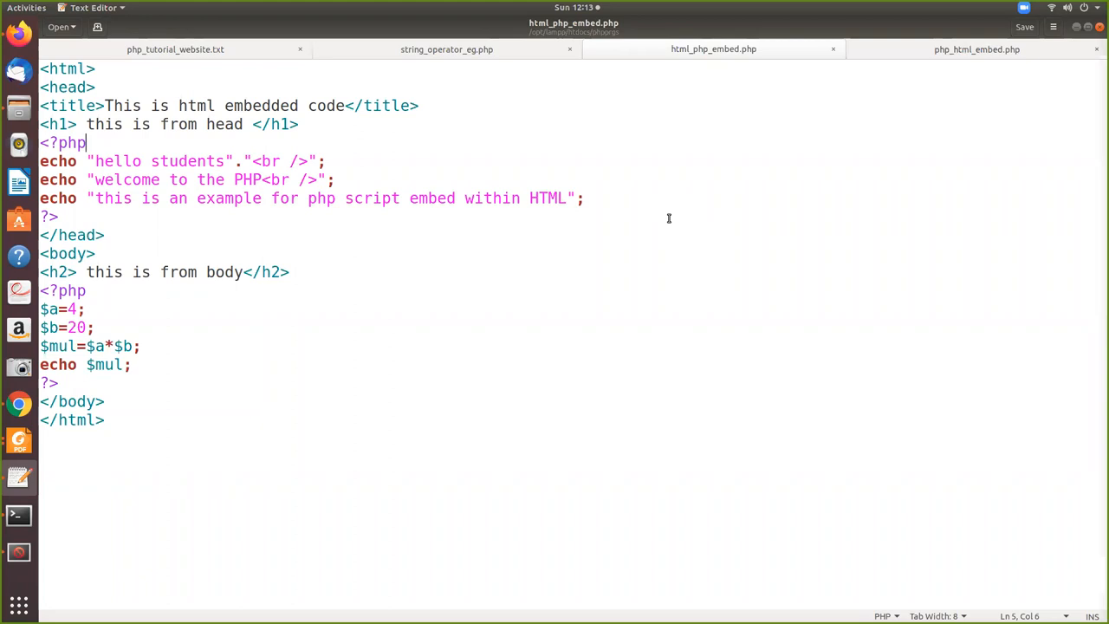
pyautogui.moveTo(630, 66)
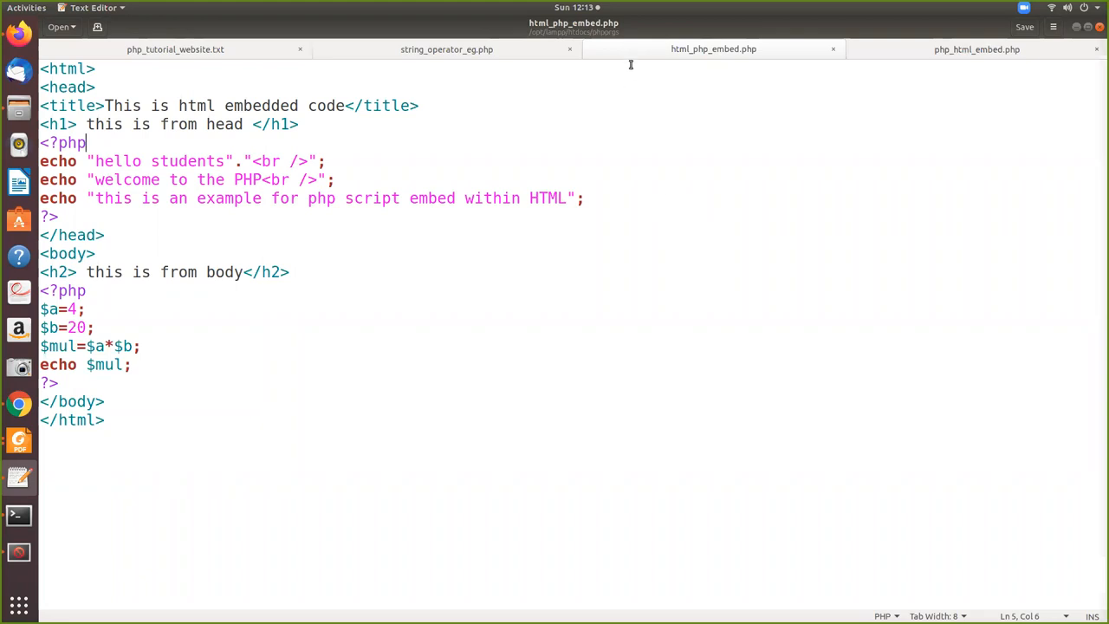
pyautogui.moveTo(638, 86)
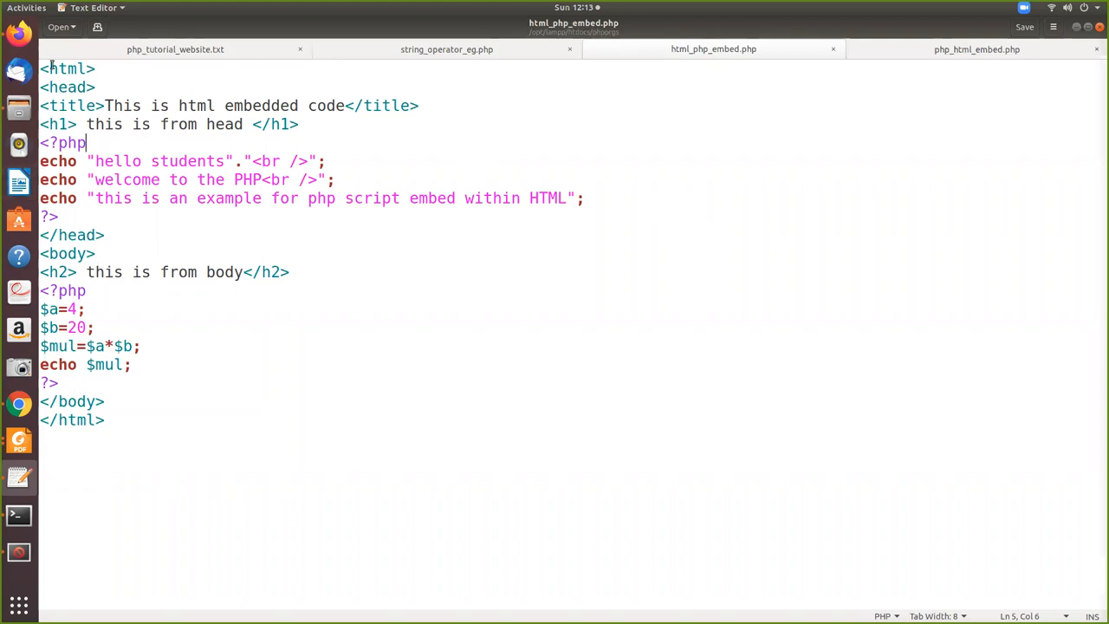
pyautogui.moveTo(149, 166)
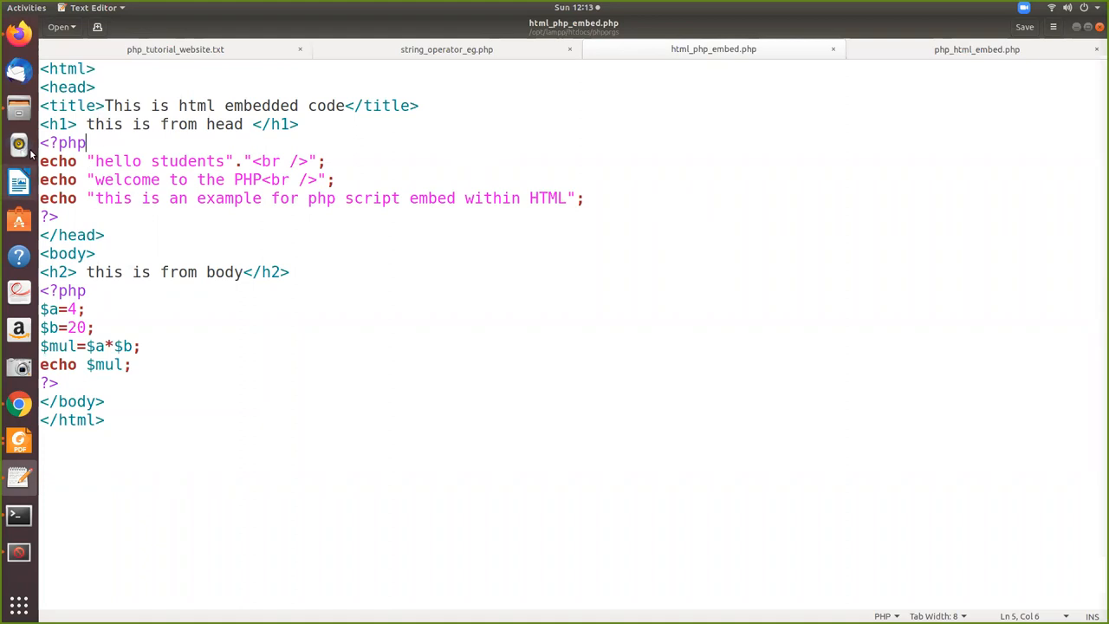
pyautogui.moveTo(125, 176)
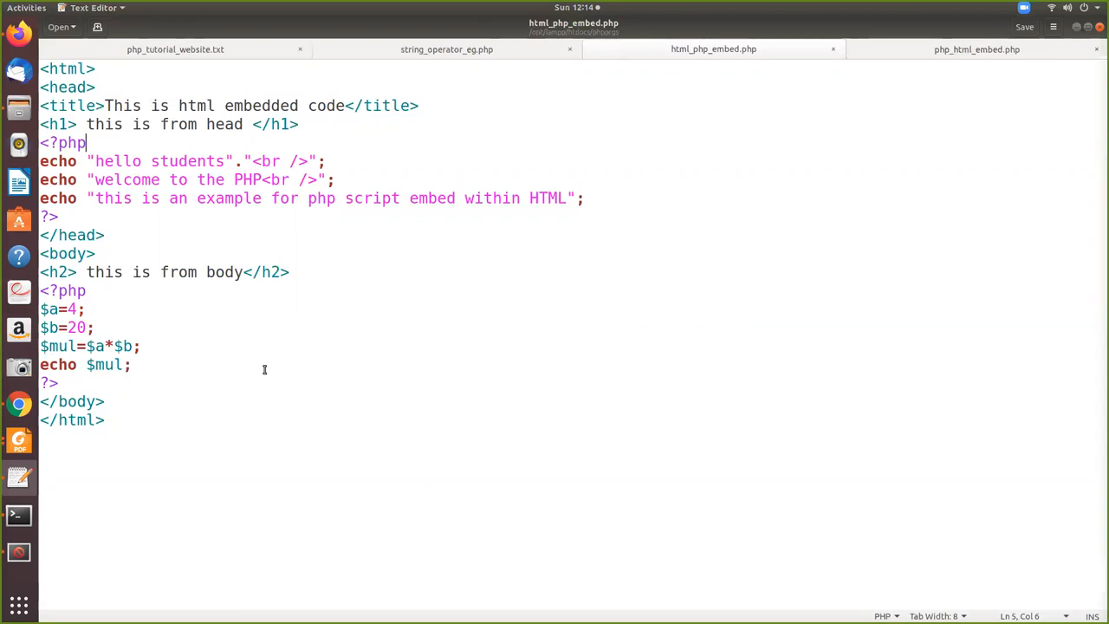
pyautogui.moveTo(138, 414)
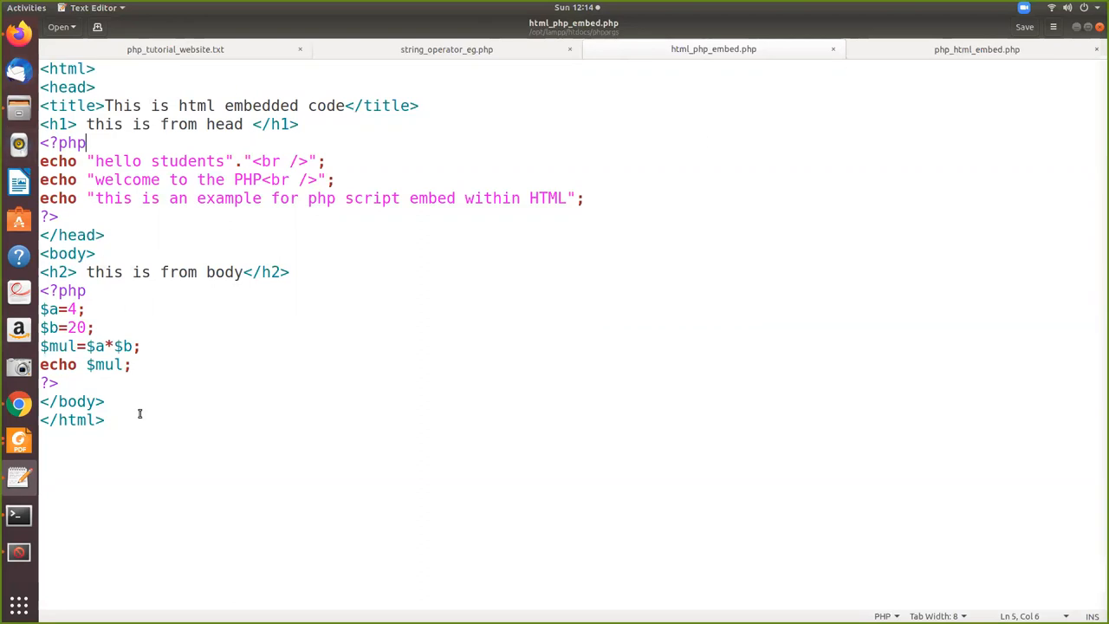
pyautogui.moveTo(73, 106)
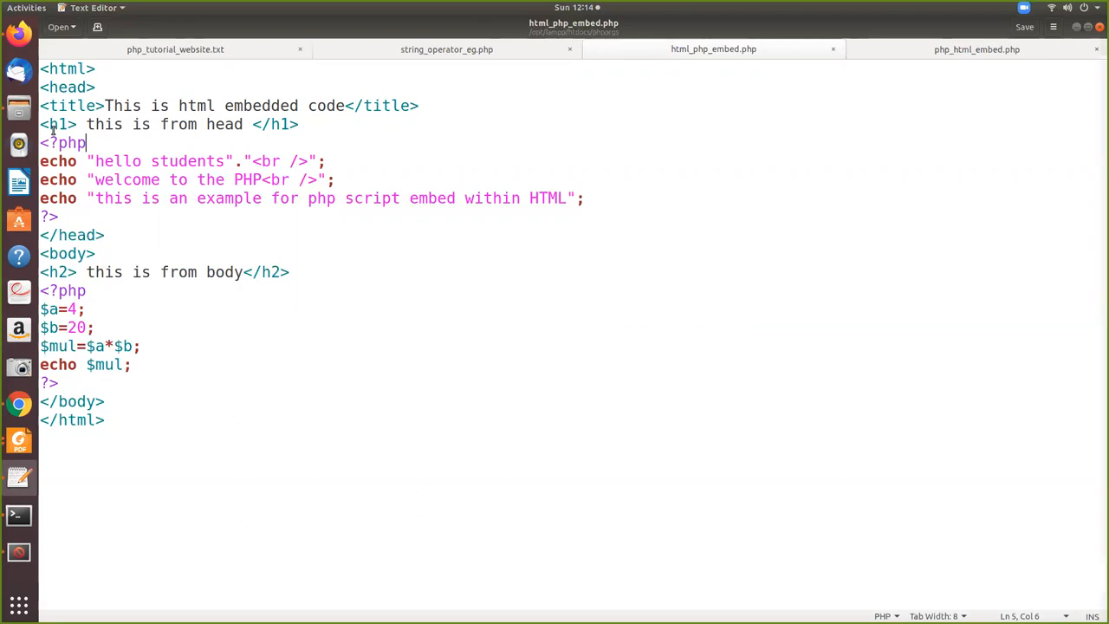
pyautogui.moveTo(345, 147)
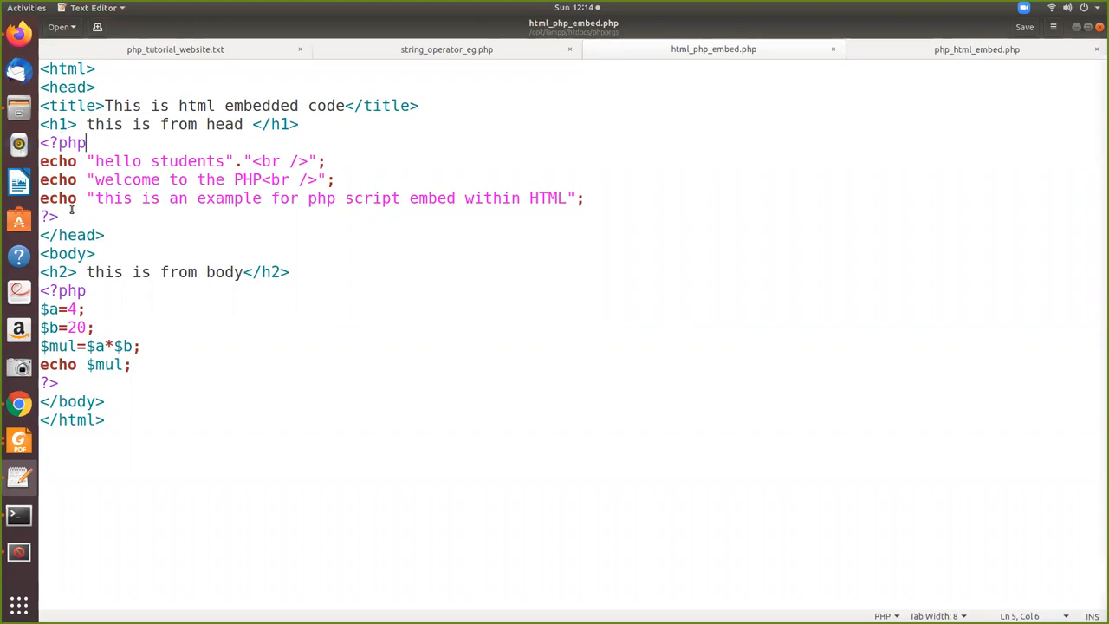
pyautogui.moveTo(377, 211)
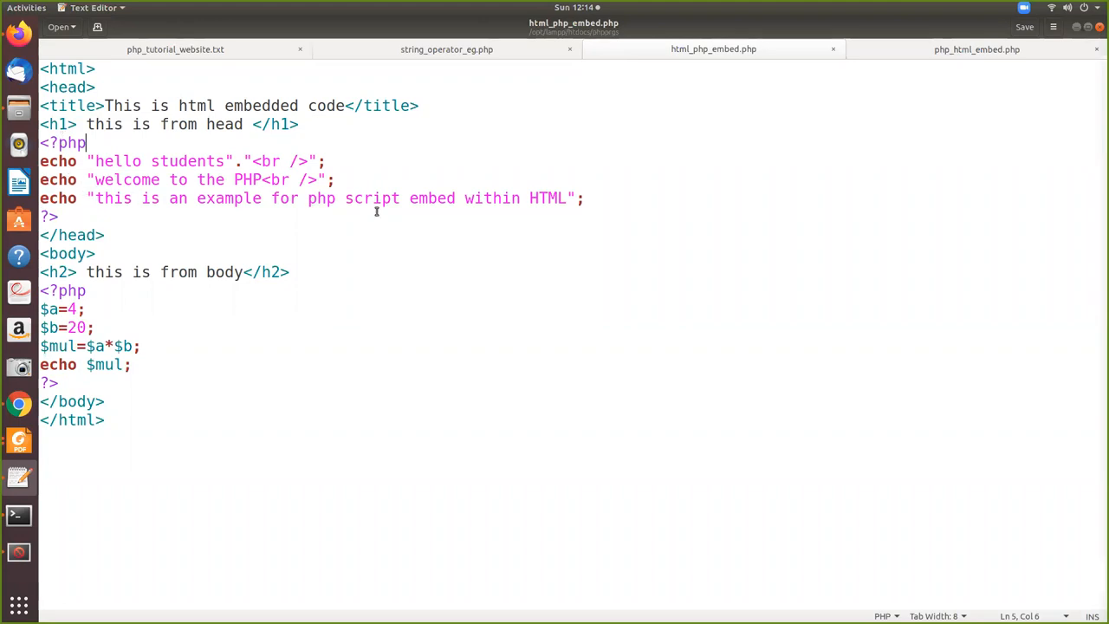
pyautogui.moveTo(253, 161)
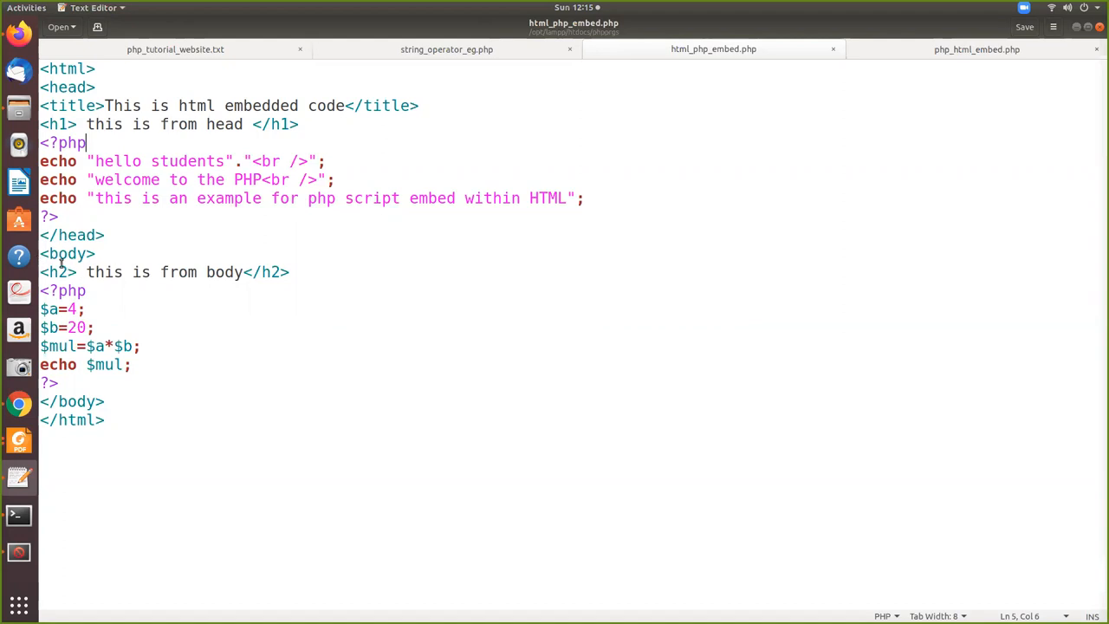
pyautogui.moveTo(344, 267)
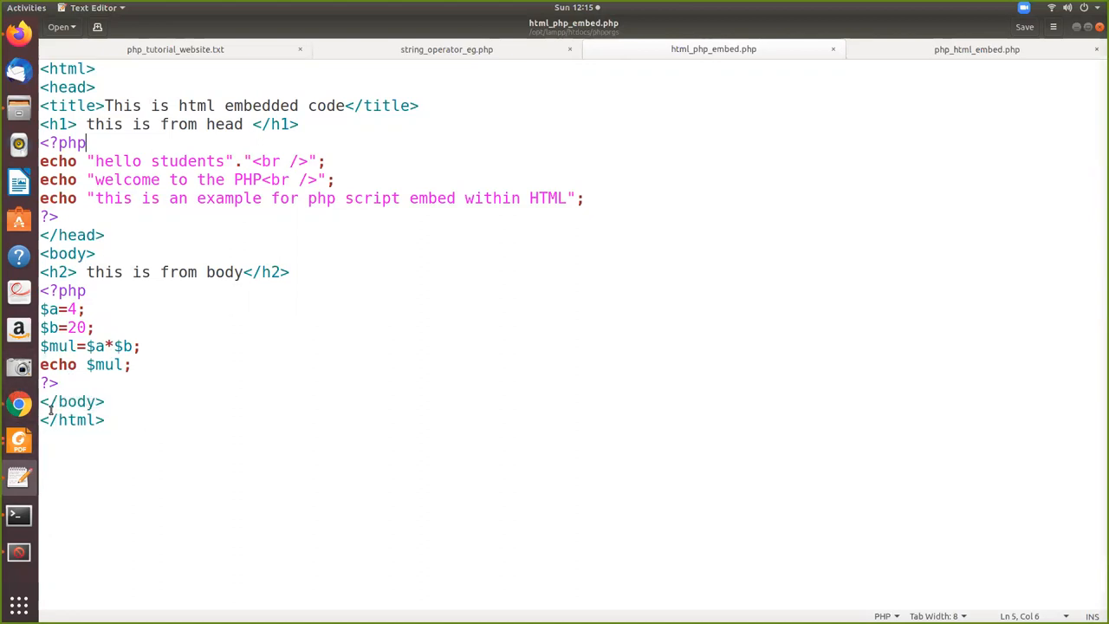
pyautogui.moveTo(79, 447)
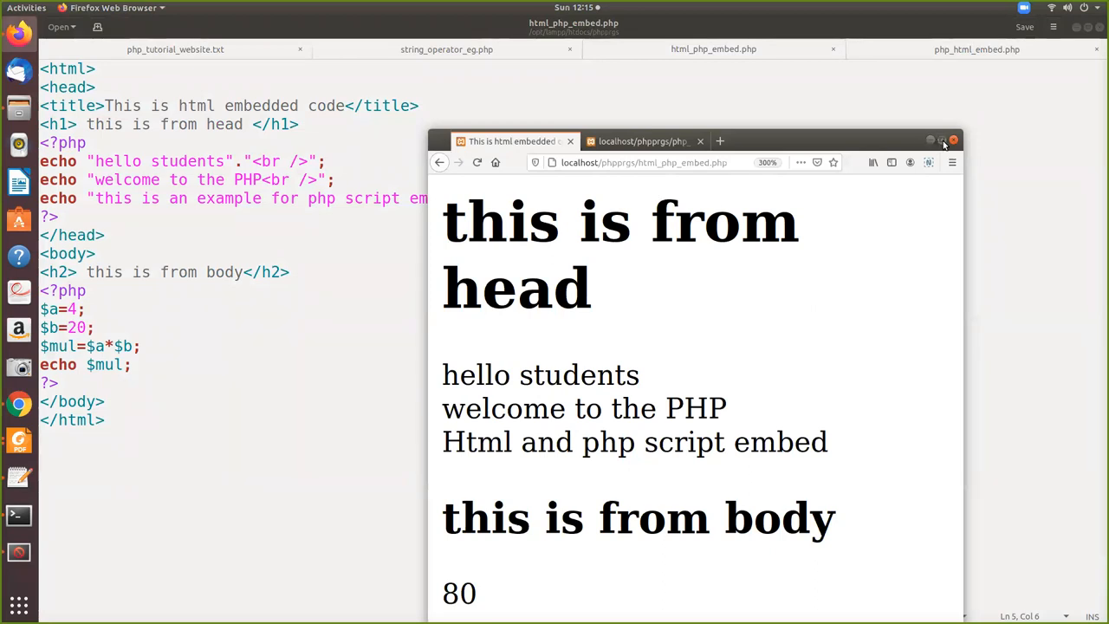
pyautogui.click(300, 49)
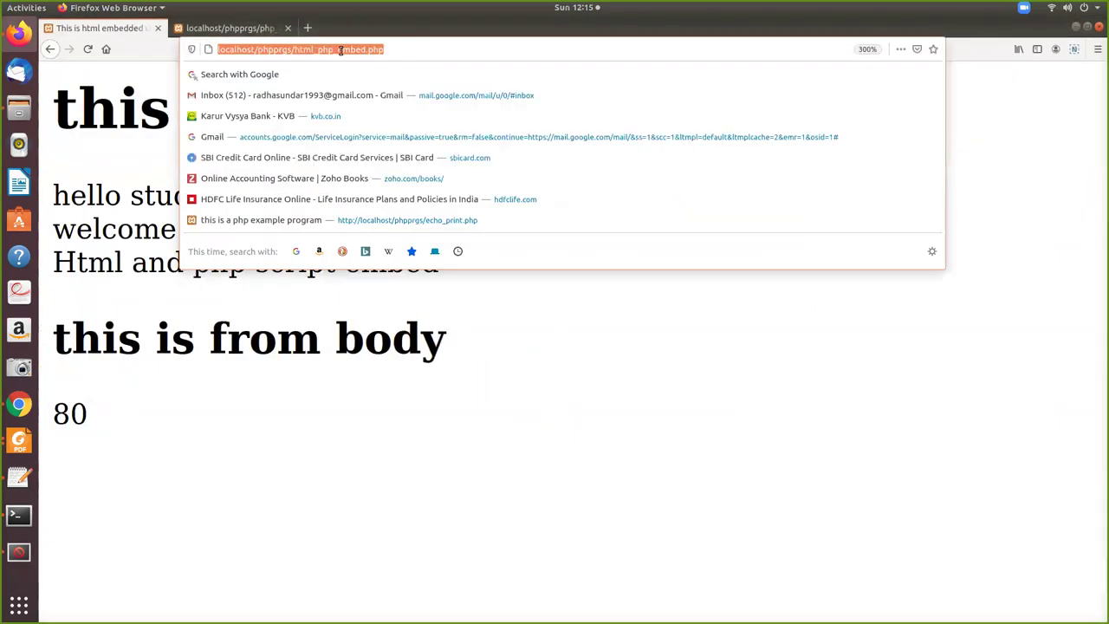
pyautogui.press('Return')
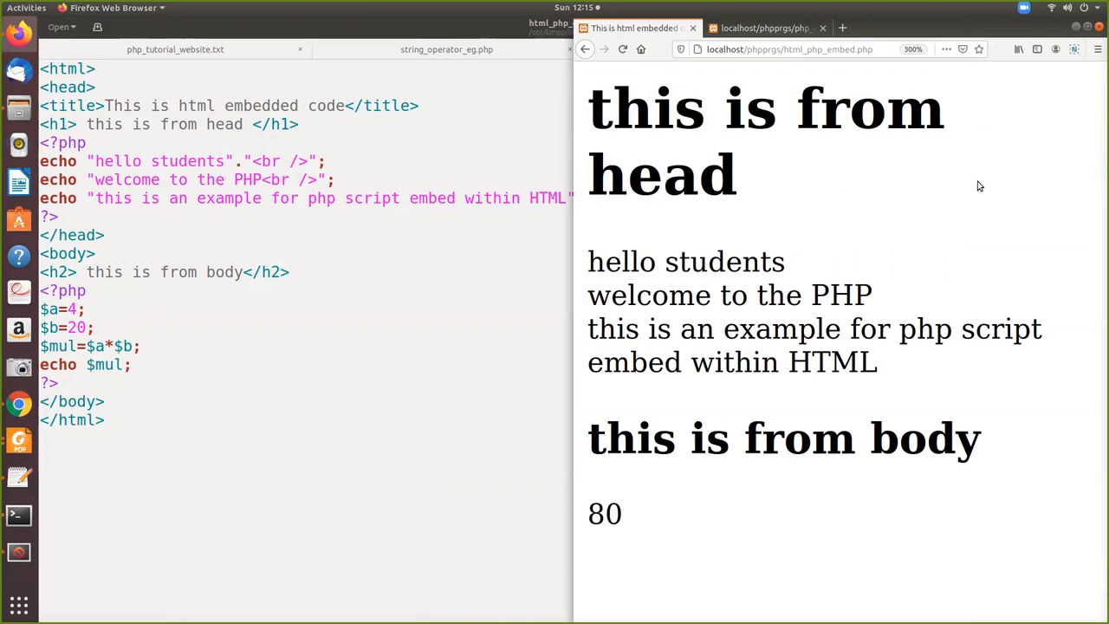
pyautogui.moveTo(773, 327)
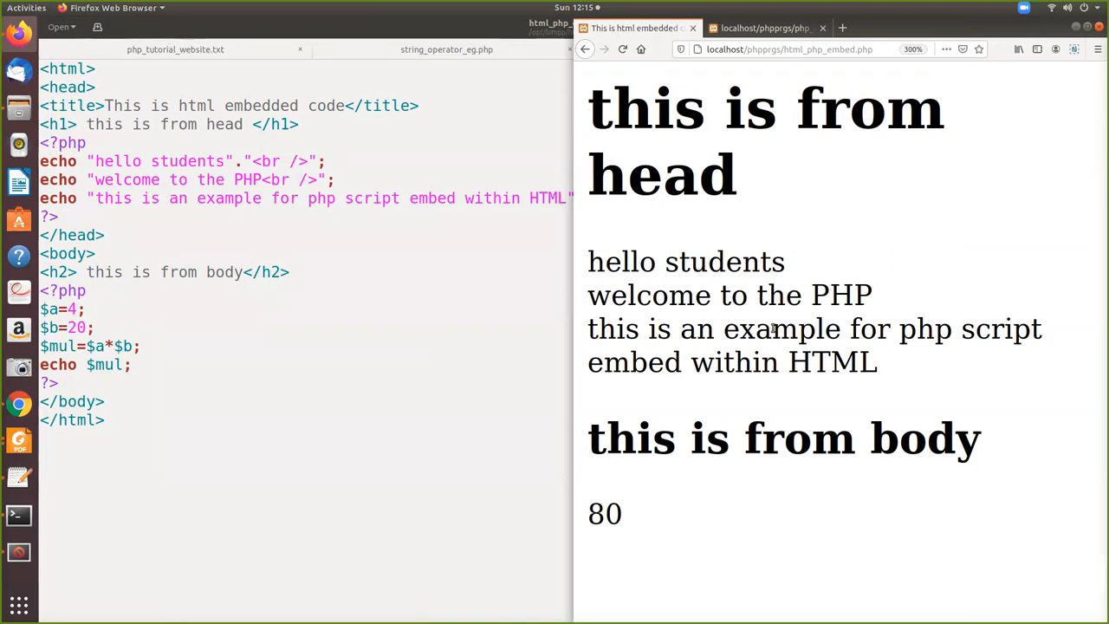
pyautogui.moveTo(984, 350)
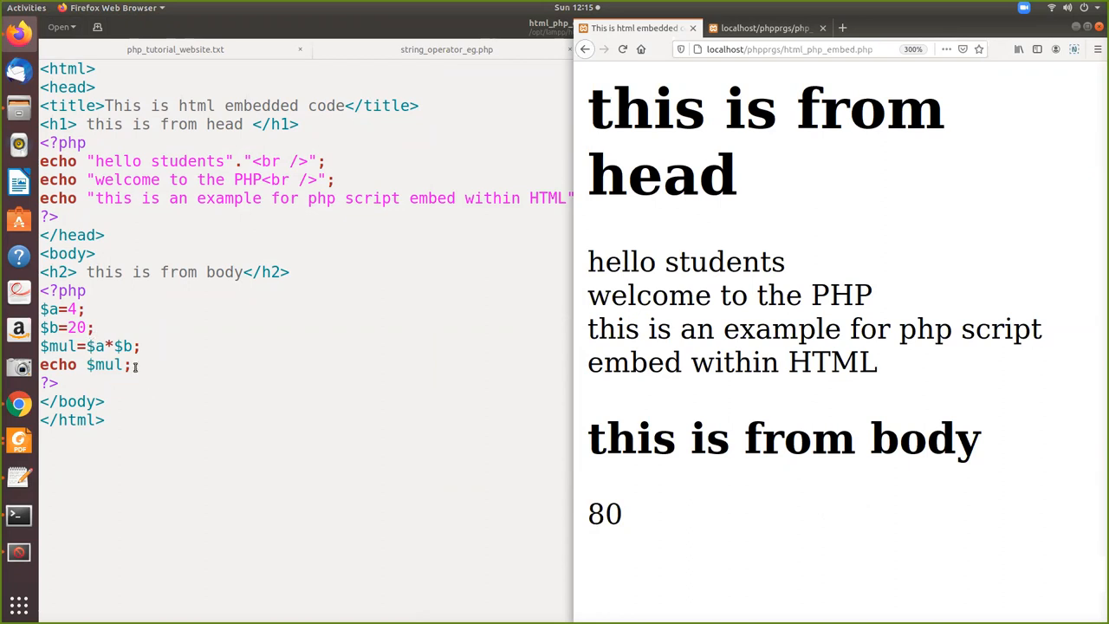
pyautogui.moveTo(898, 489)
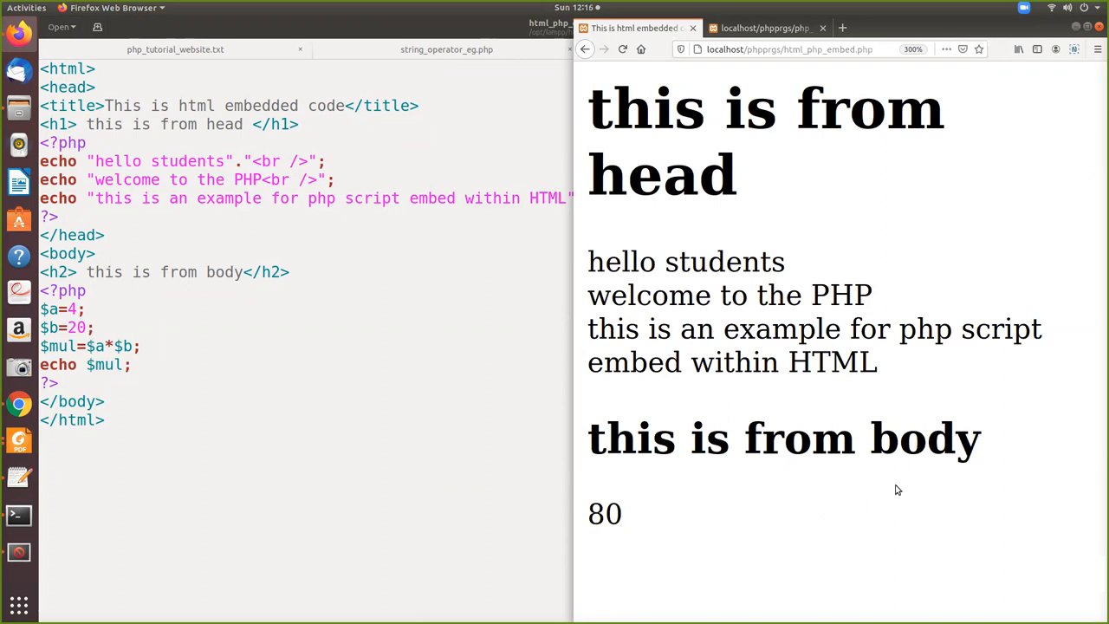
pyautogui.moveTo(485, 350)
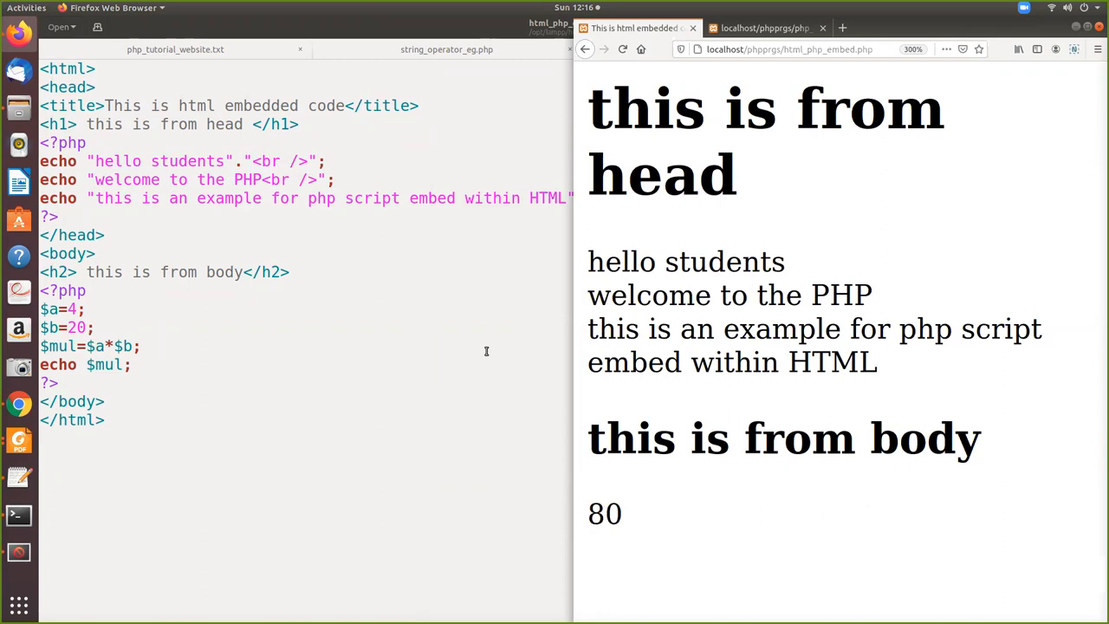
pyautogui.moveTo(479, 353)
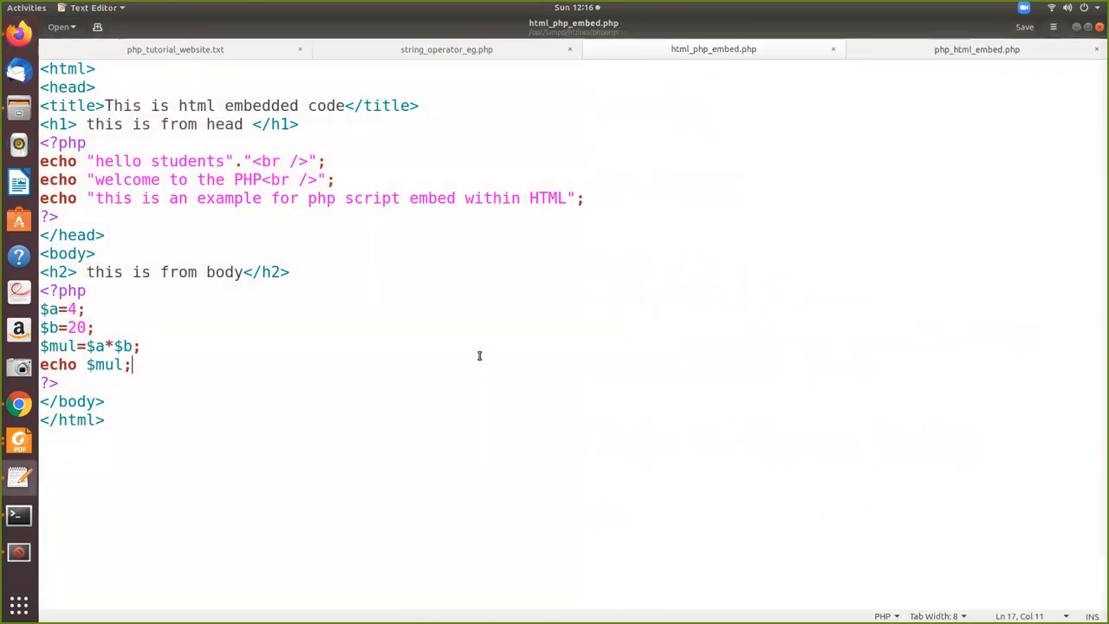
pyautogui.moveTo(596, 90)
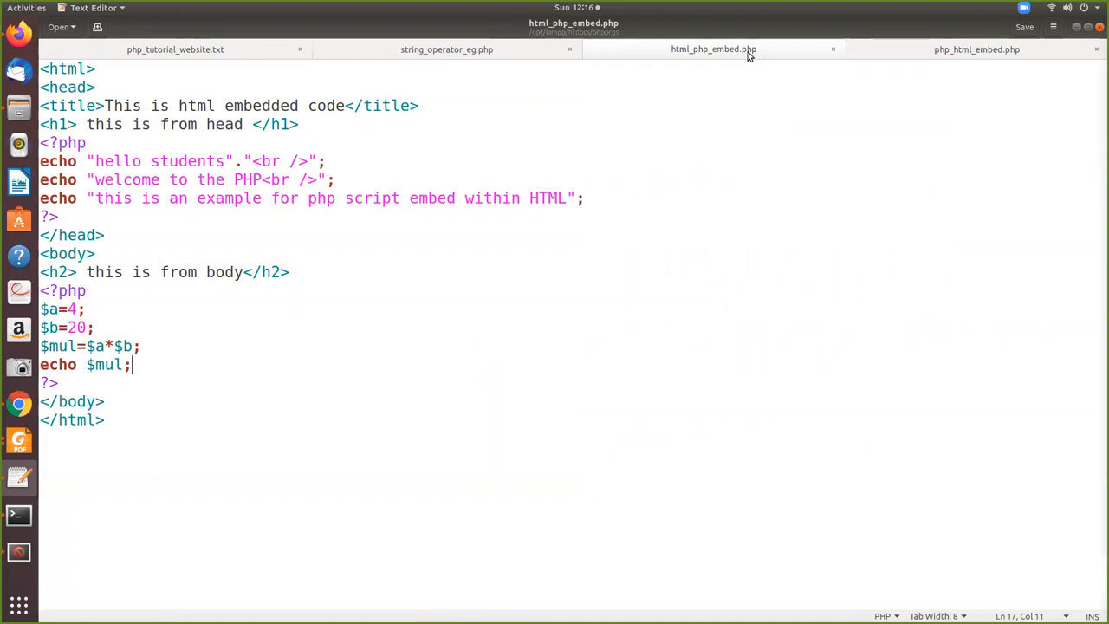
pyautogui.click(978, 48)
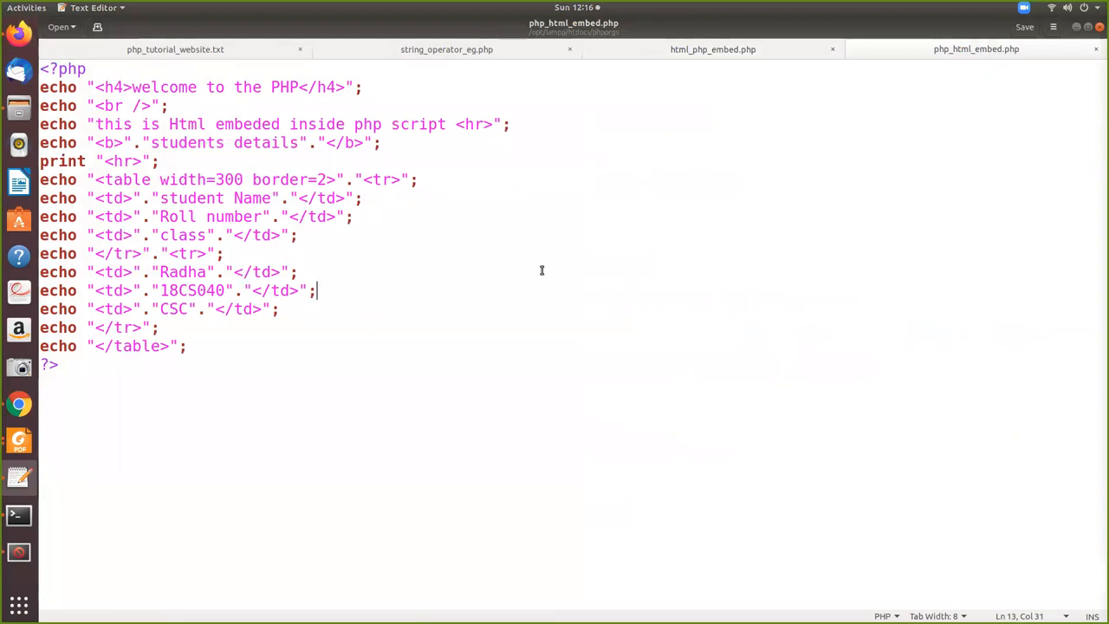
pyautogui.moveTo(78, 436)
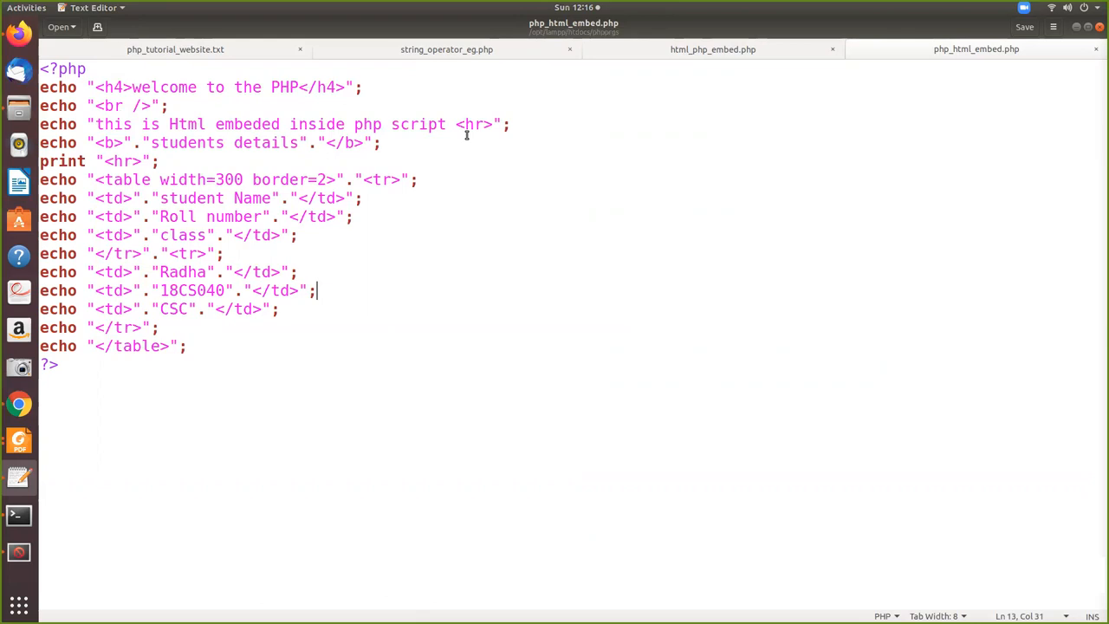
pyautogui.moveTo(464, 128)
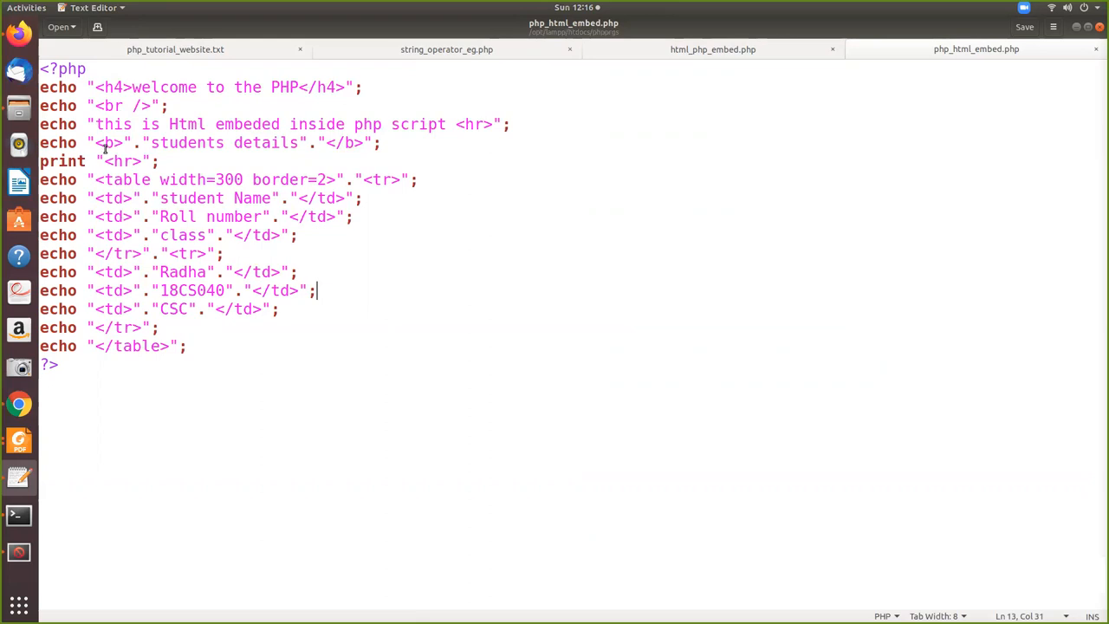
# Nest <i>...</i> inside the students details line's <b> tags so it is bold and italic.
pyautogui.click(125, 143)
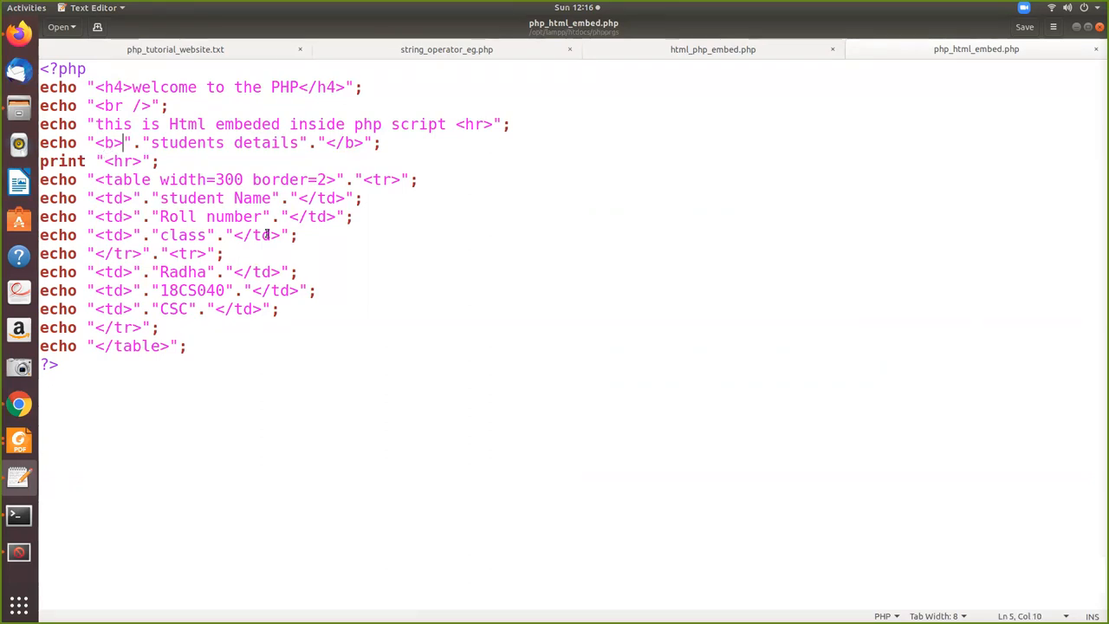
pyautogui.write('<')
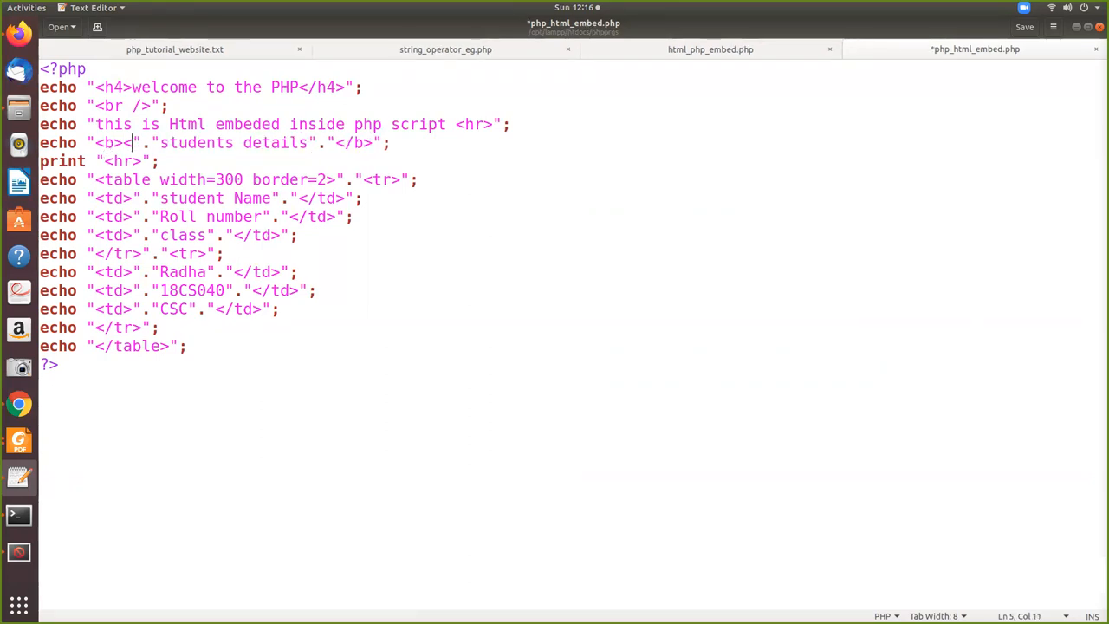
pyautogui.write('<i>')
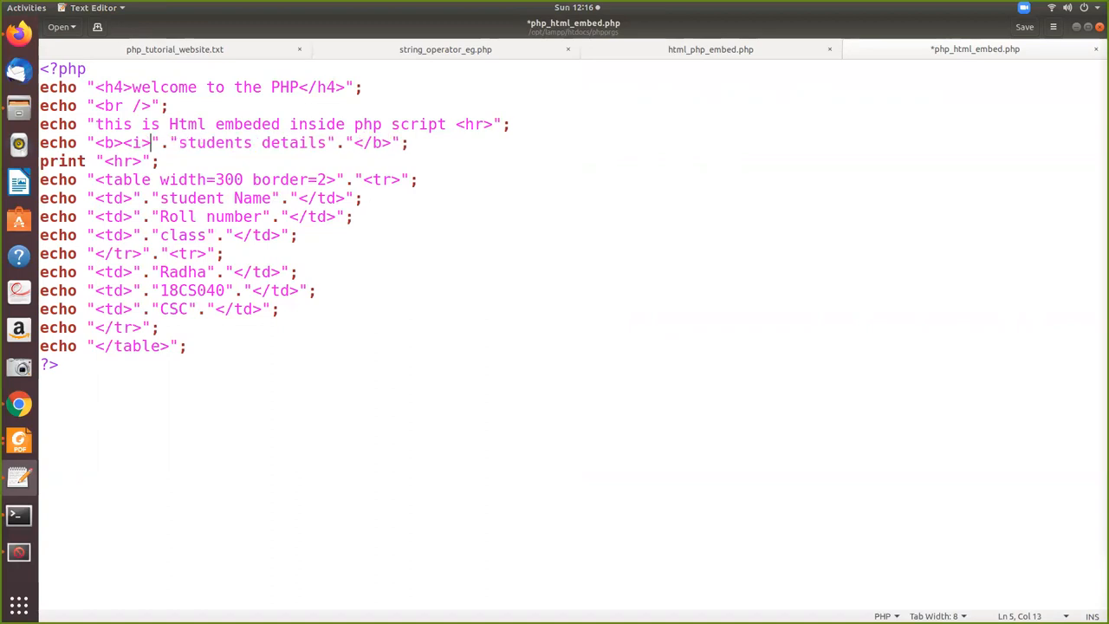
pyautogui.click(354, 143)
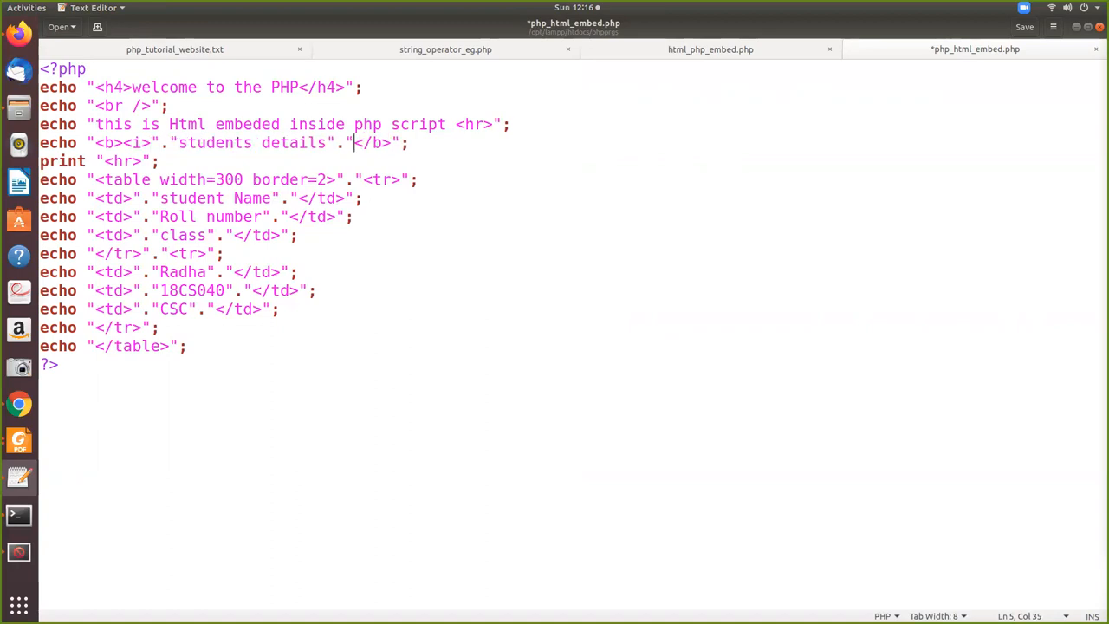
pyautogui.write('/i></')
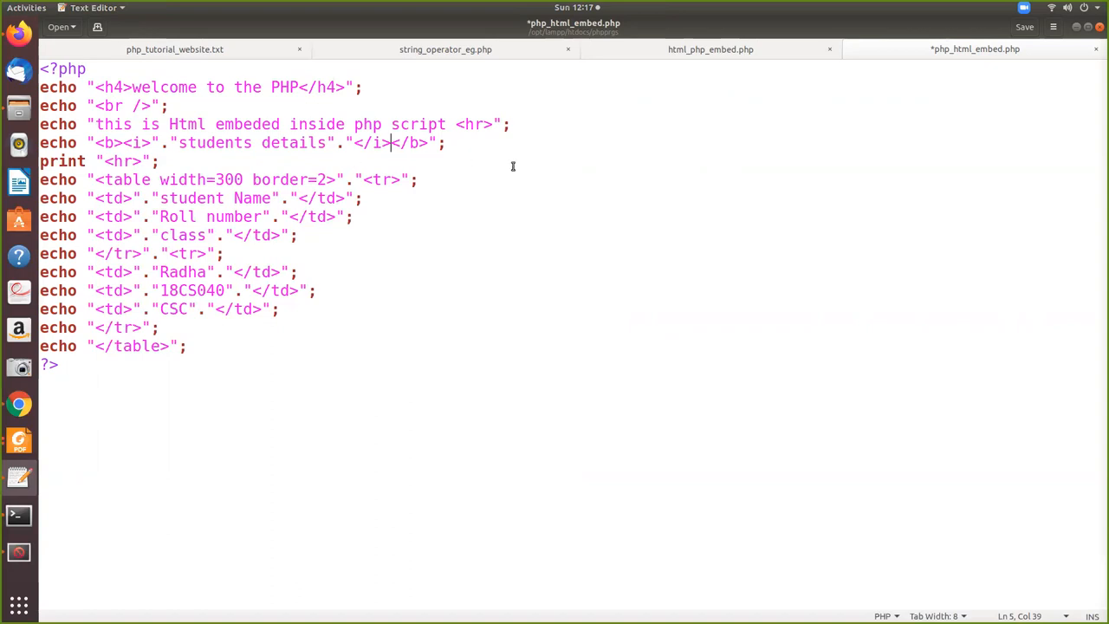
pyautogui.moveTo(283, 189)
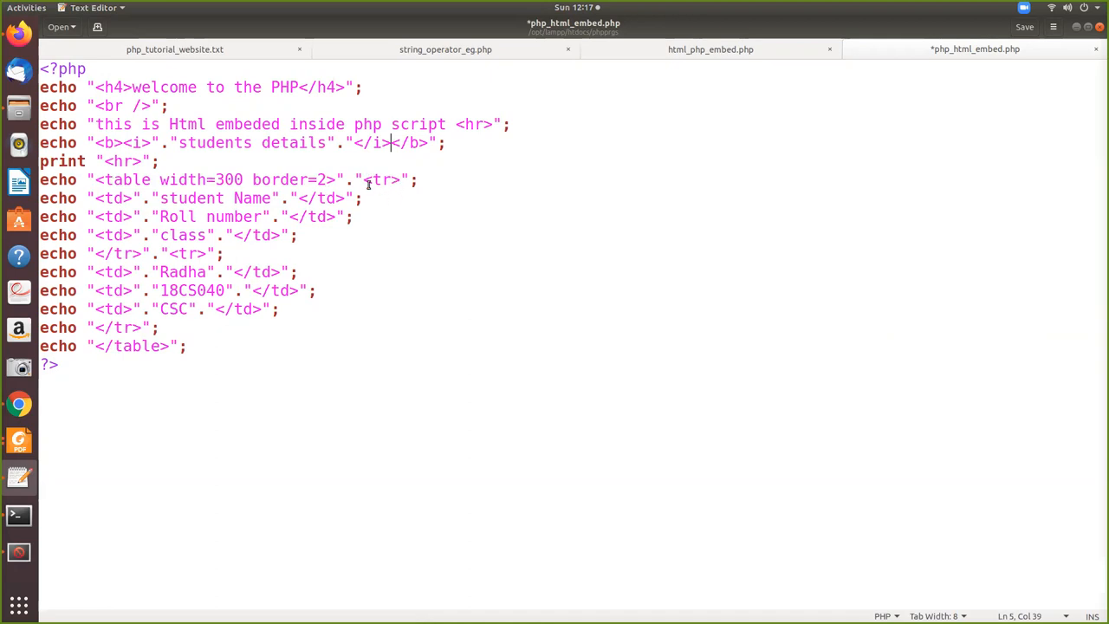
pyautogui.moveTo(787, 215)
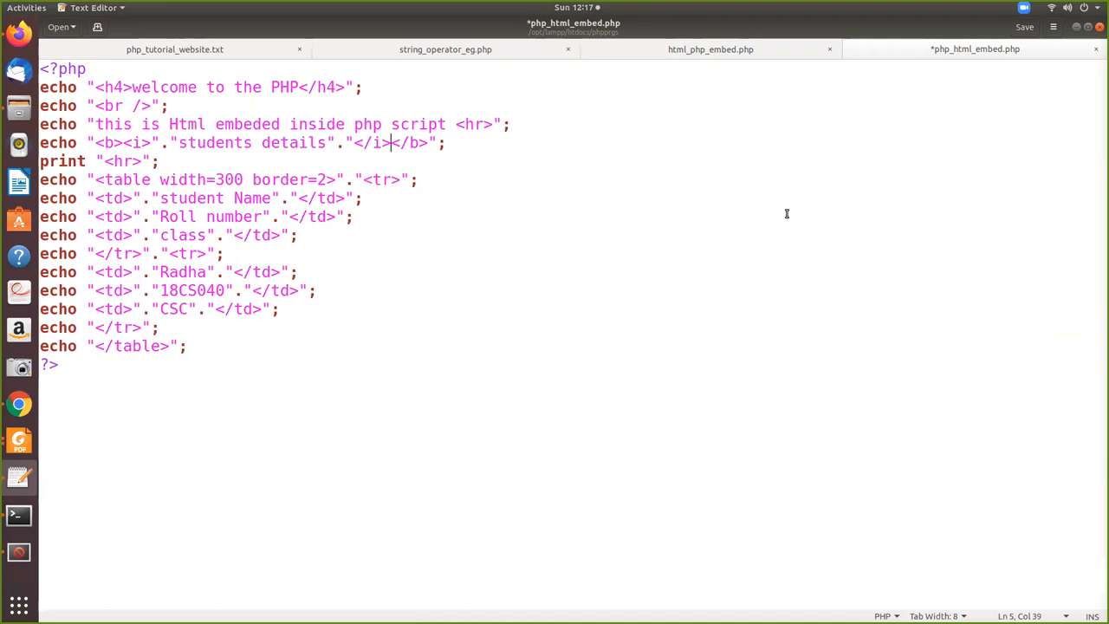
pyautogui.moveTo(156, 203)
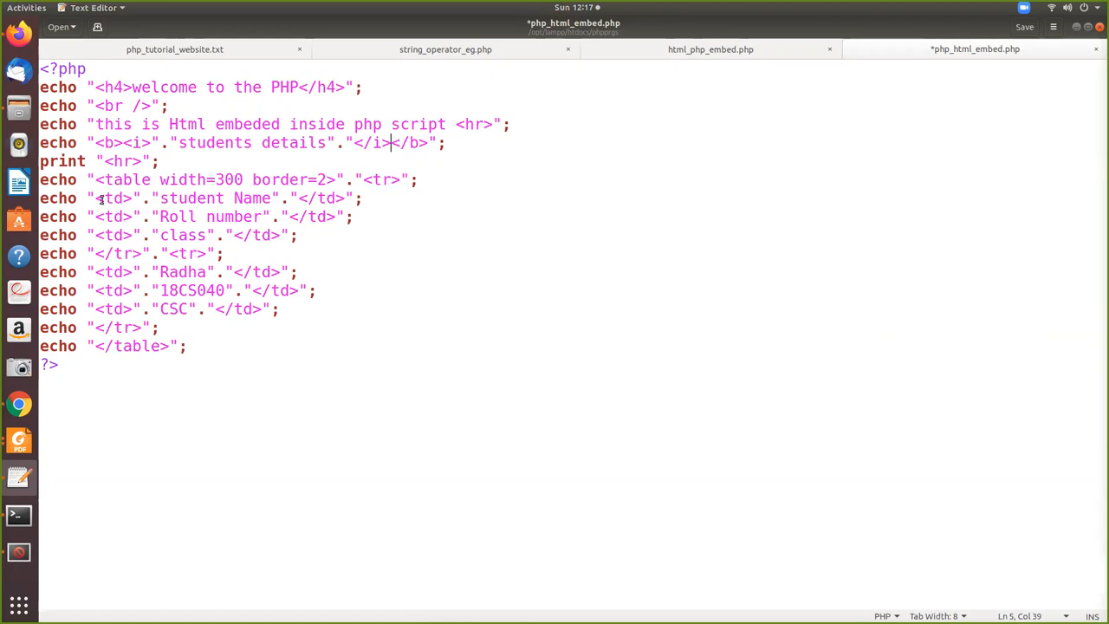
pyautogui.moveTo(362, 204)
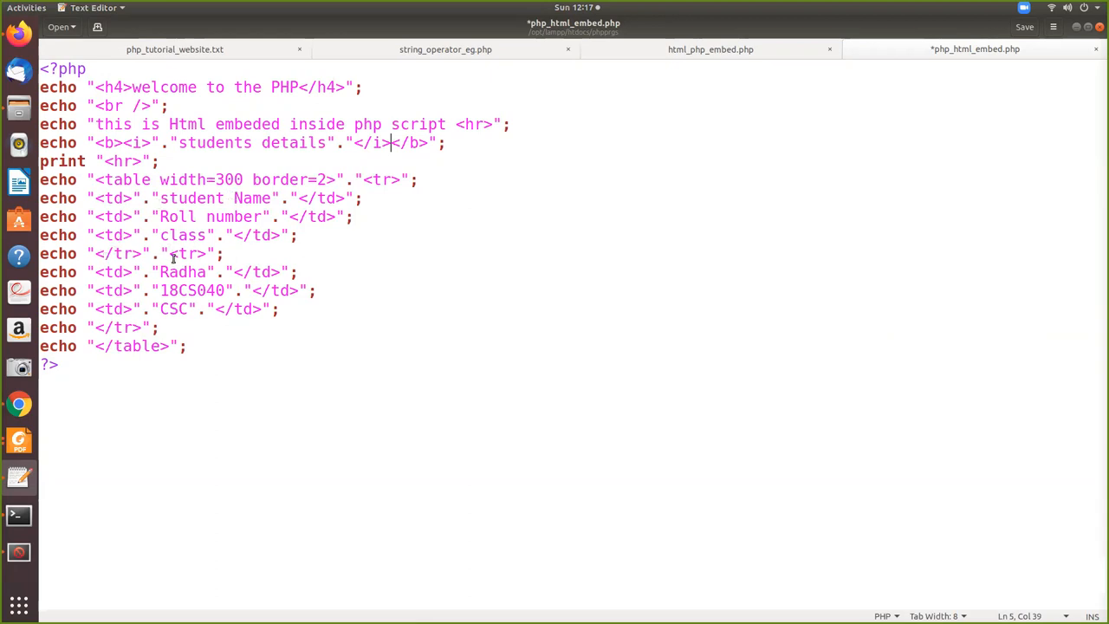
pyautogui.moveTo(161, 236)
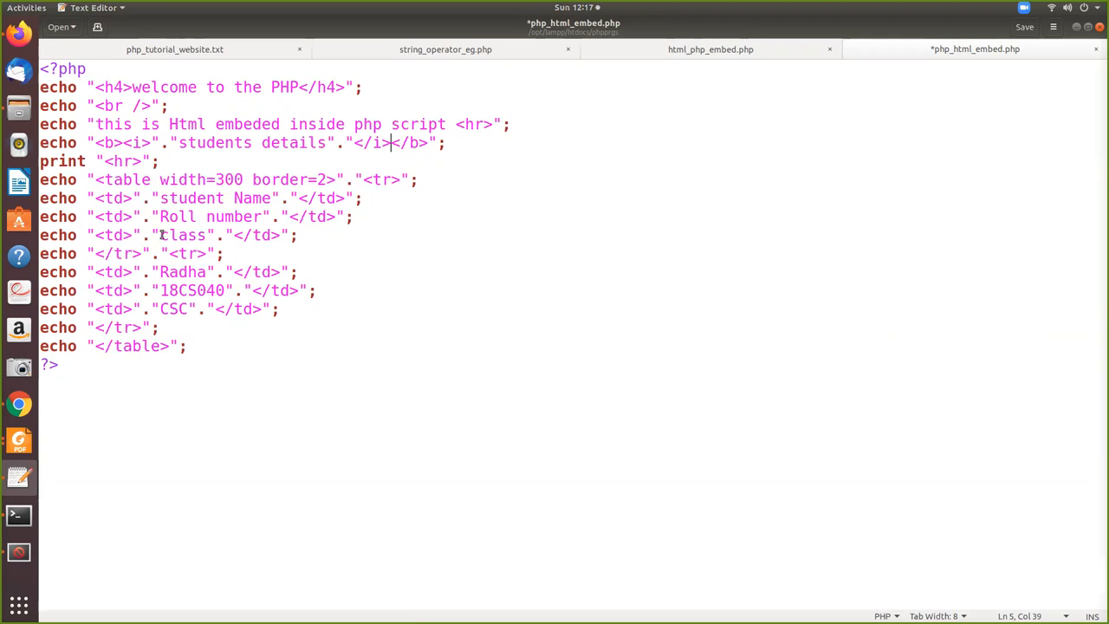
pyautogui.moveTo(620, 153)
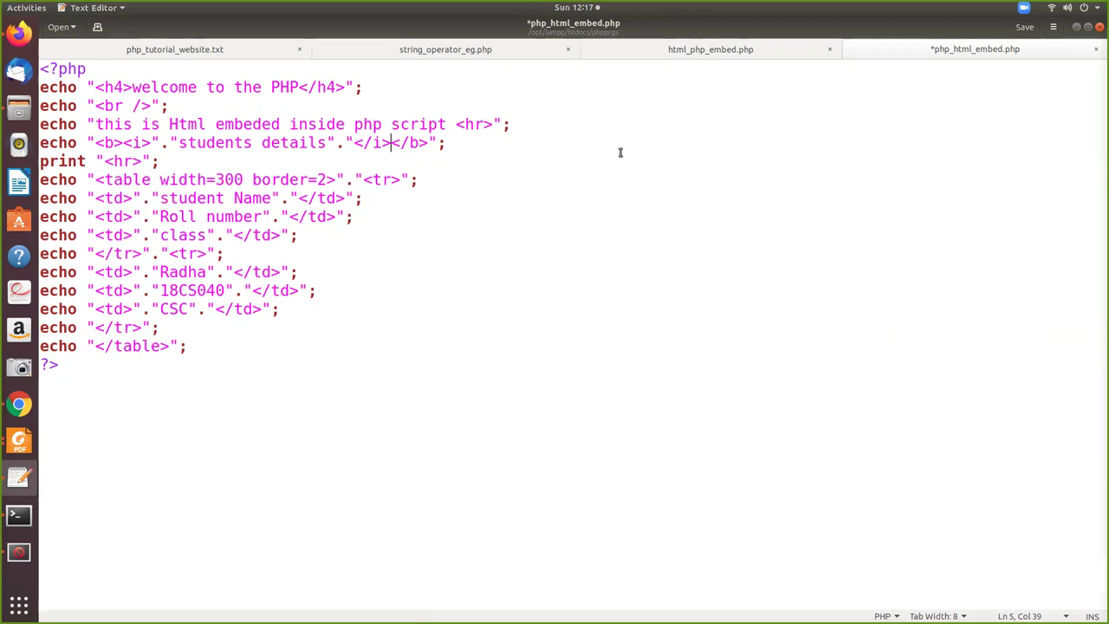
pyautogui.moveTo(19, 36)
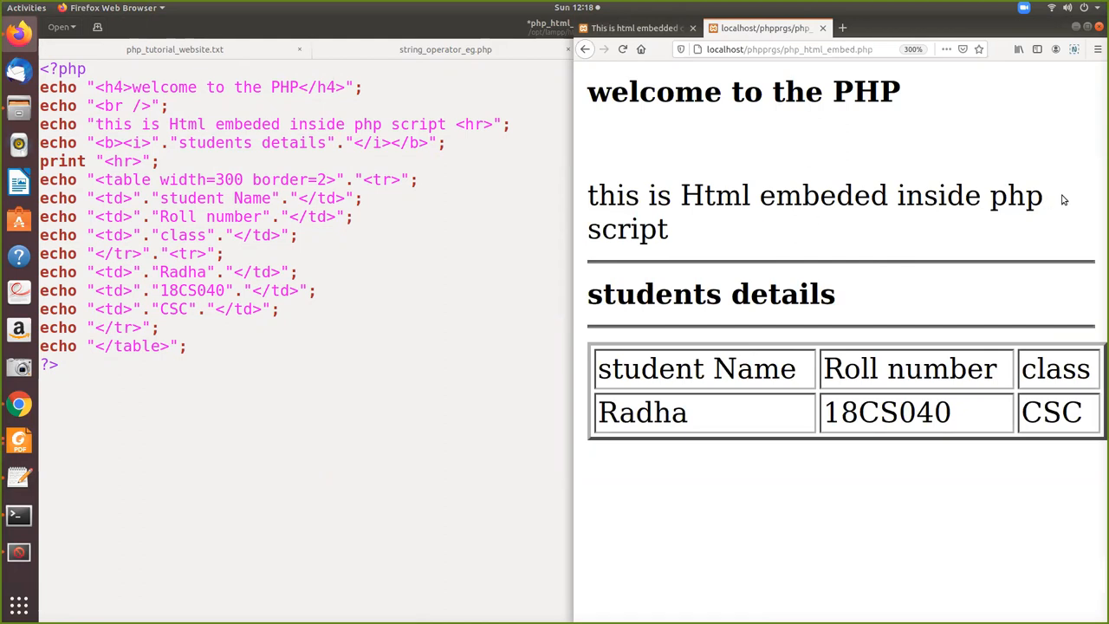
pyautogui.moveTo(544, 291)
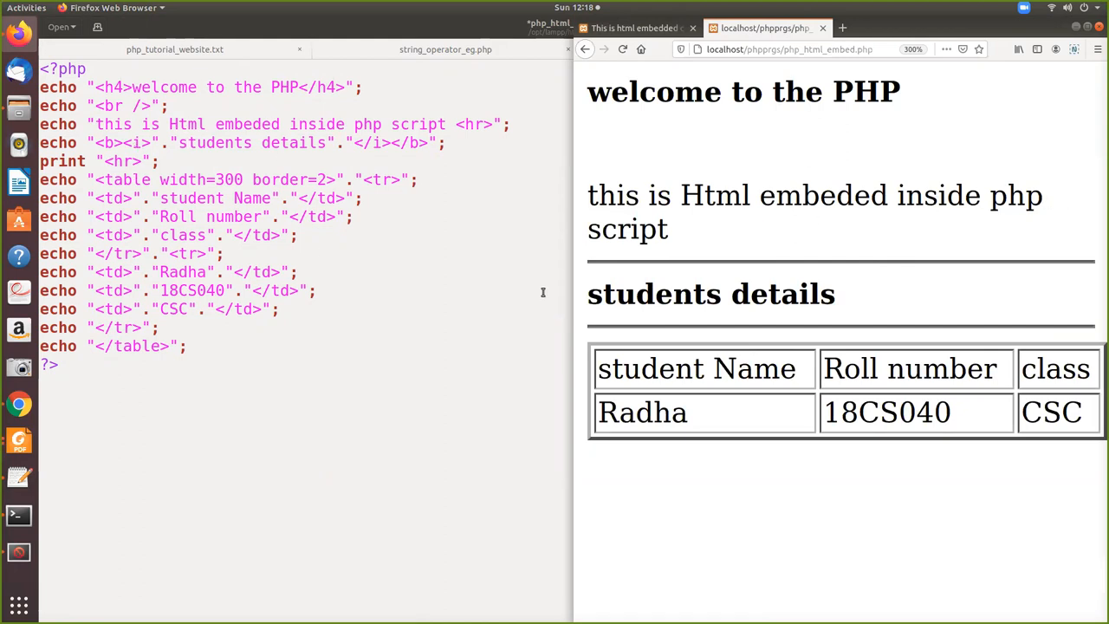
pyautogui.moveTo(838, 298)
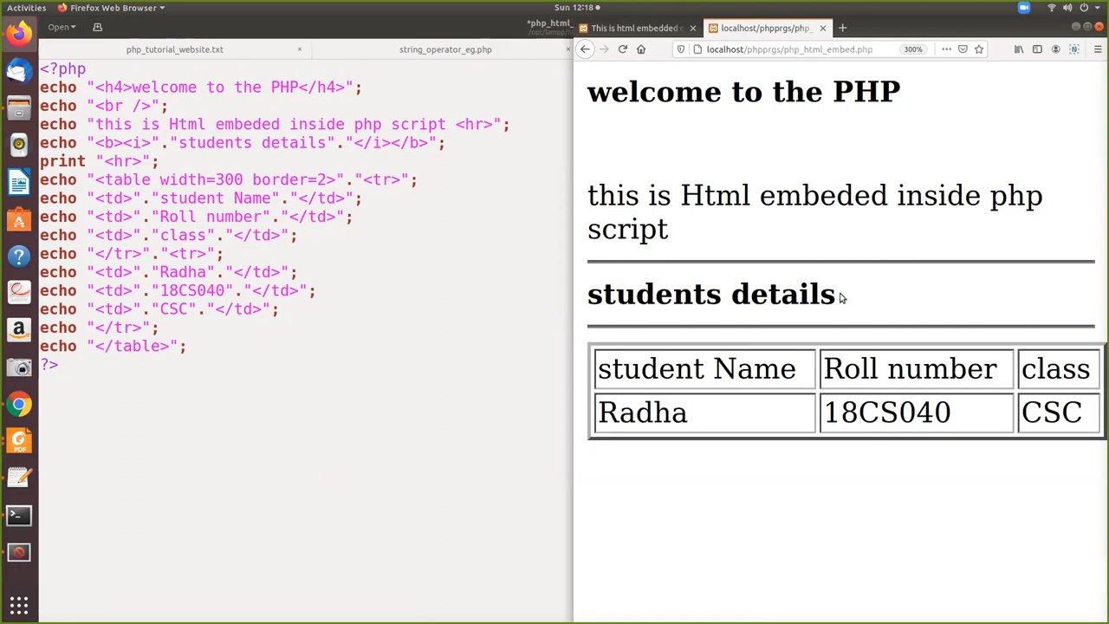
pyautogui.moveTo(1101, 253)
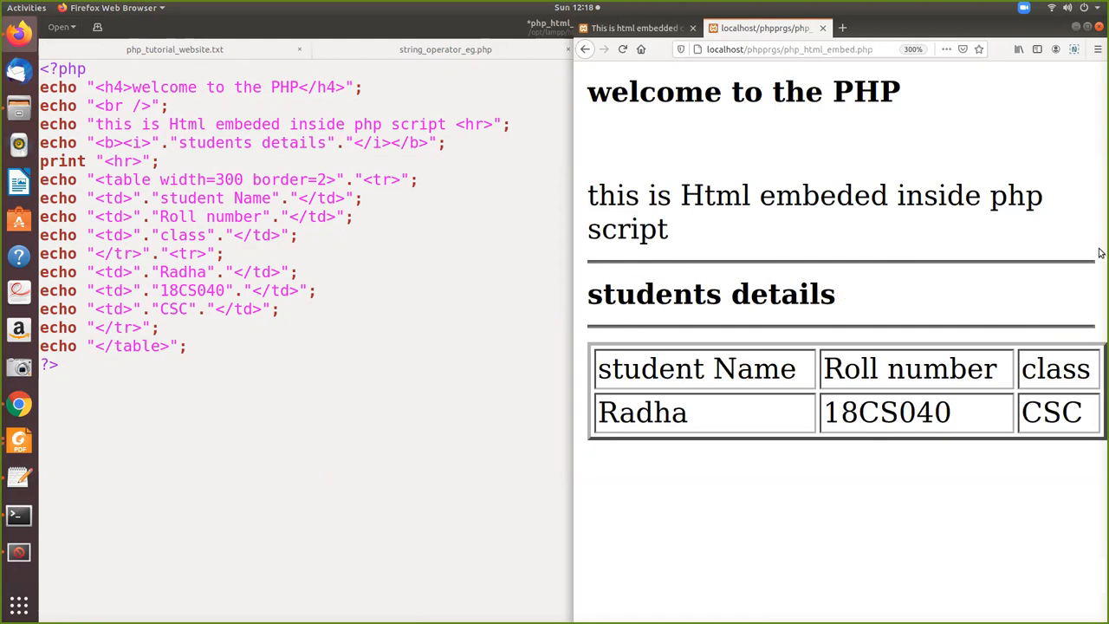
pyautogui.moveTo(1101, 288)
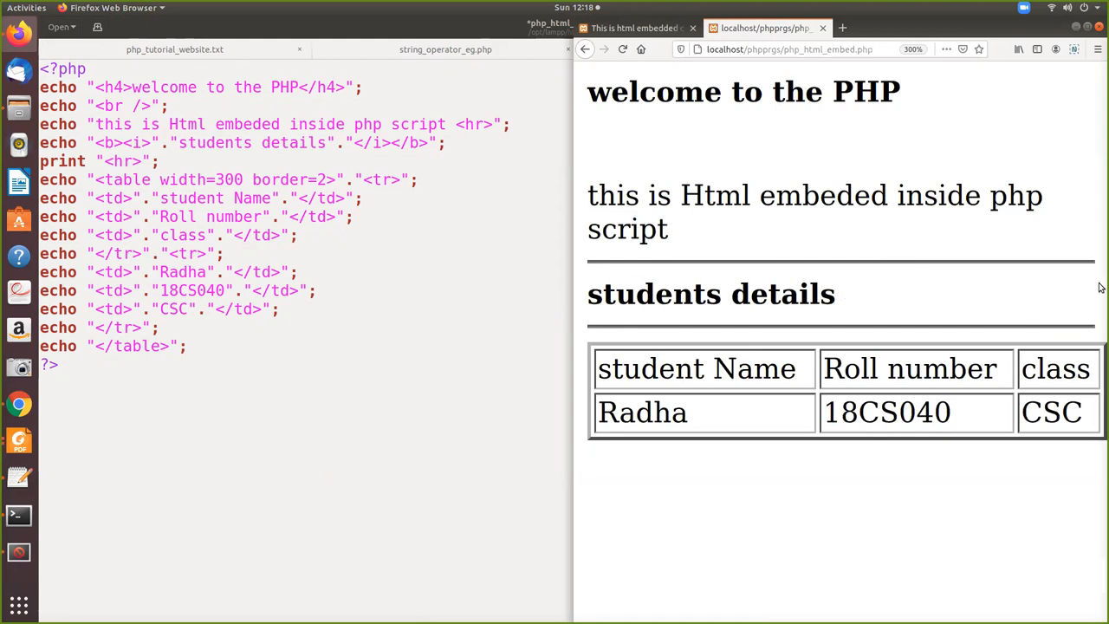
pyautogui.moveTo(492, 336)
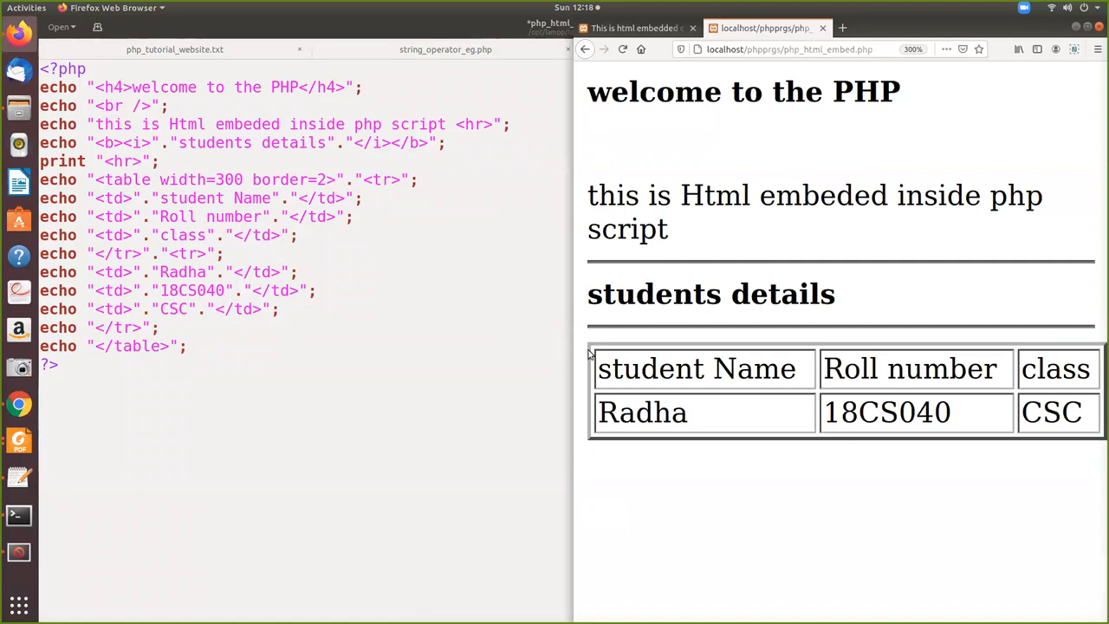
pyautogui.moveTo(655, 402)
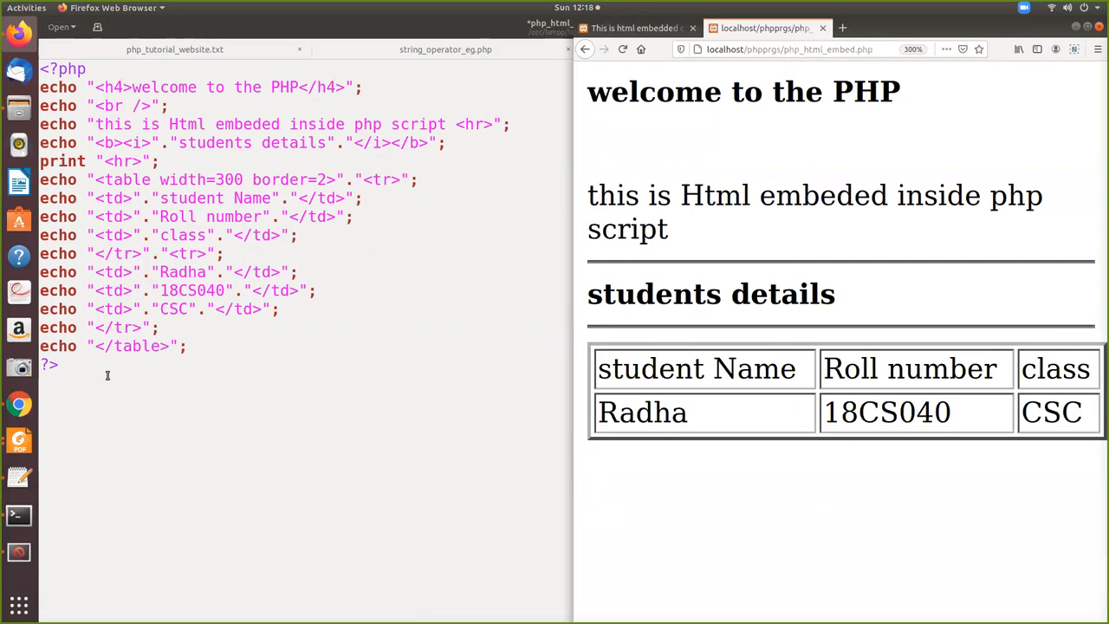
pyautogui.moveTo(108, 374)
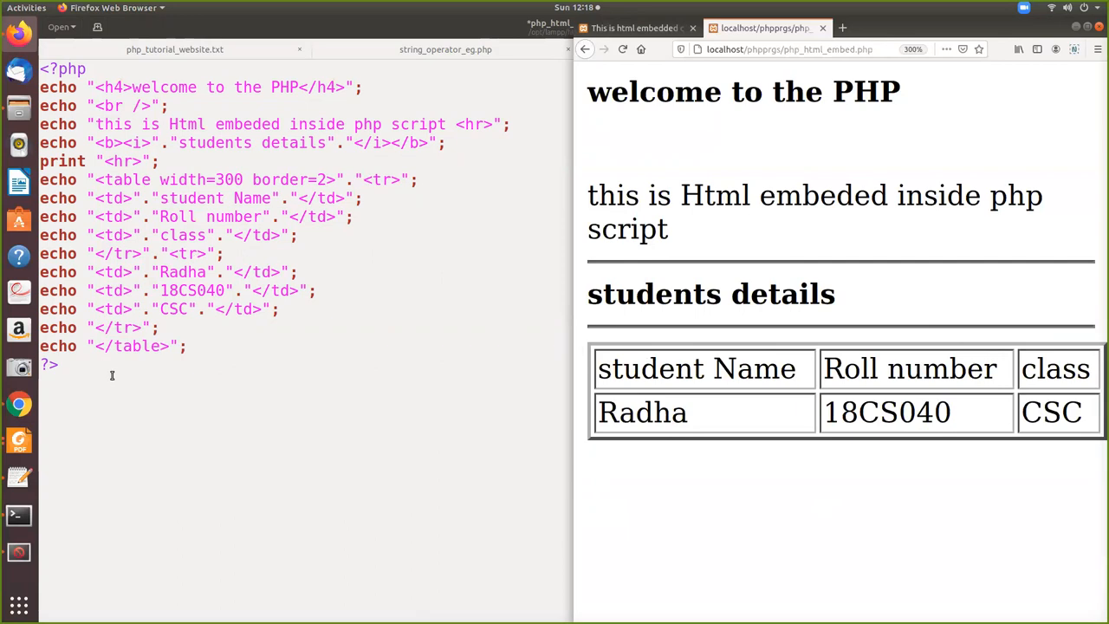
pyautogui.moveTo(464, 336)
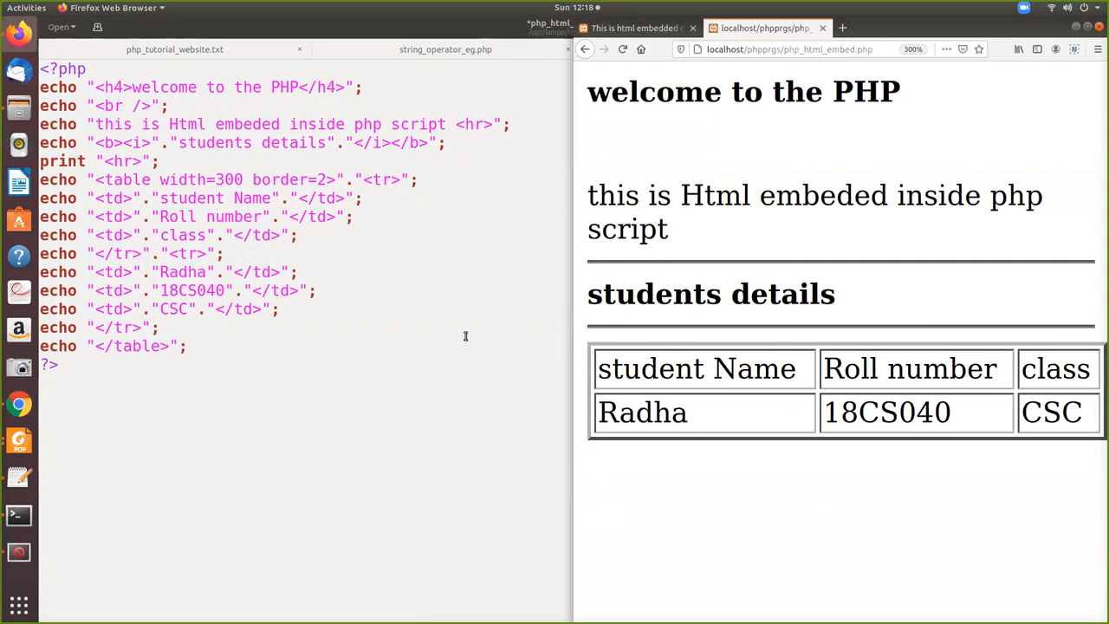